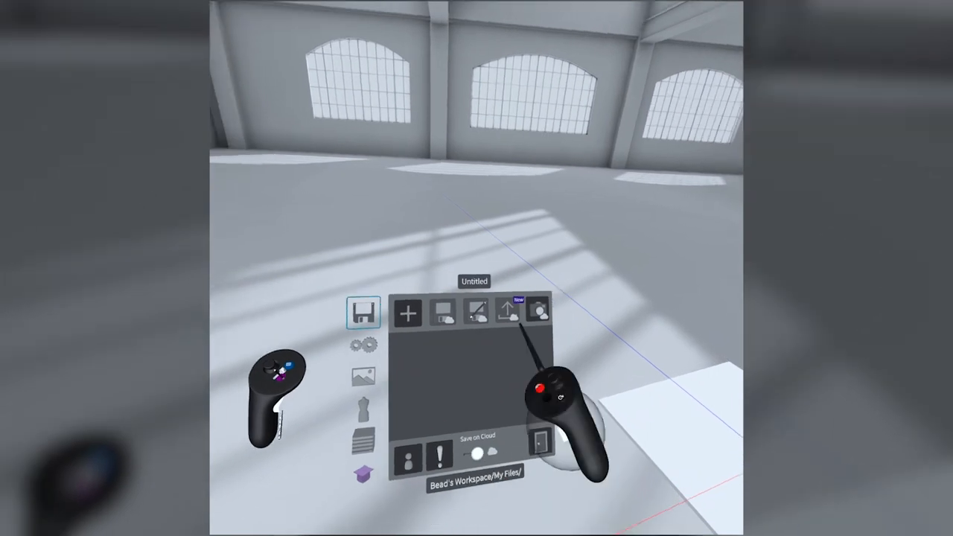
Show the Learn tutorials list with skills like Controller Layout and Sketching Your First Curves
left_click(364, 476)
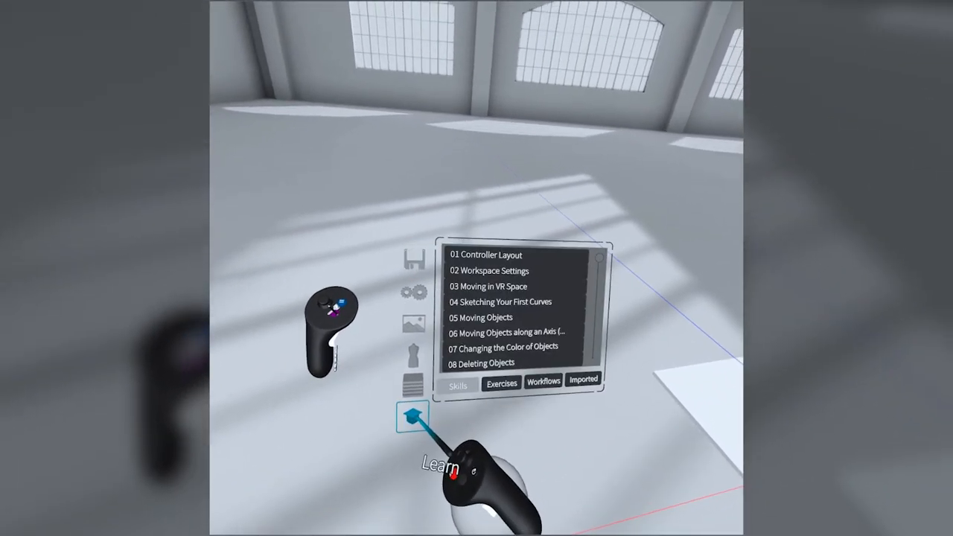